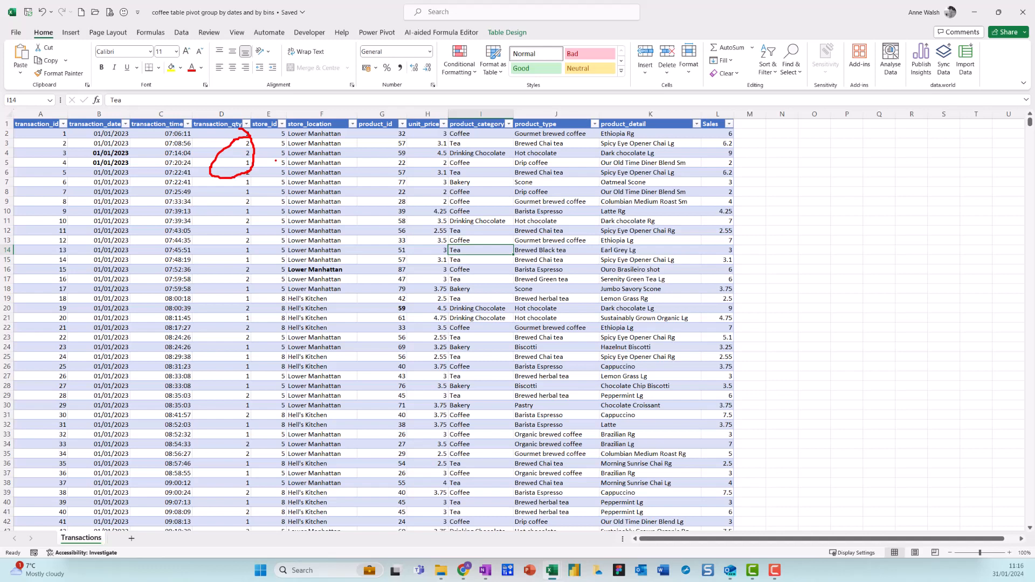
Step: Summarise the transactions table as an empty PivotTable on a new worksheet
{"action": "left_click_drag", "start_coordinate": [516, 199], "coordinate": [591, 180]}
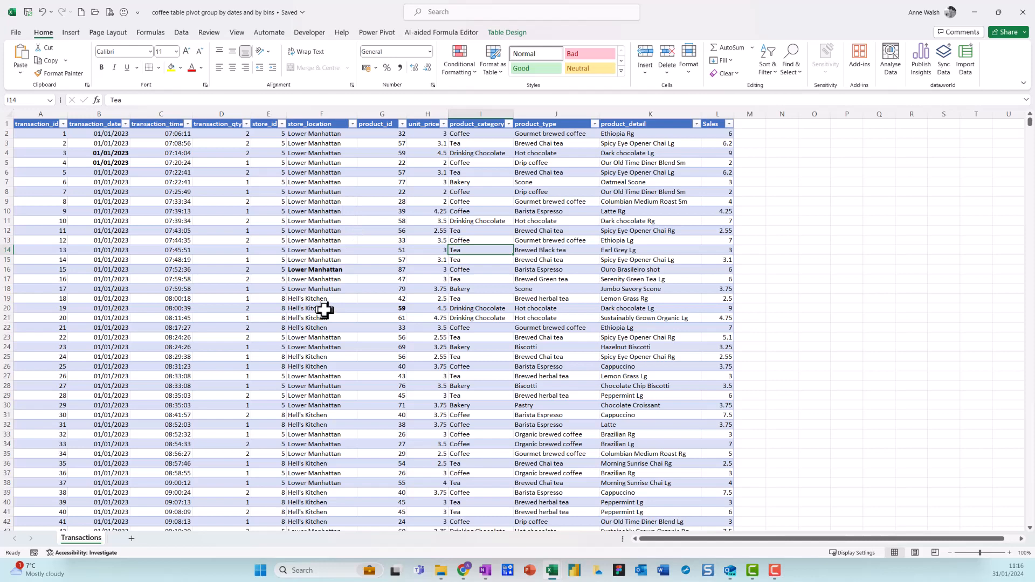
{"action": "mouse_move", "coordinate": [525, 69]}
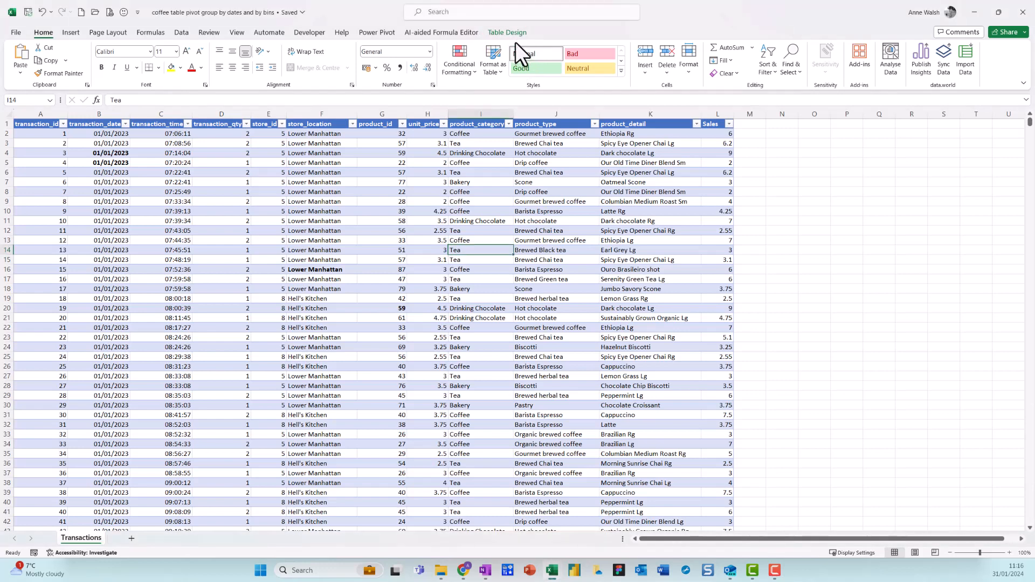
{"action": "left_click", "coordinate": [506, 32]}
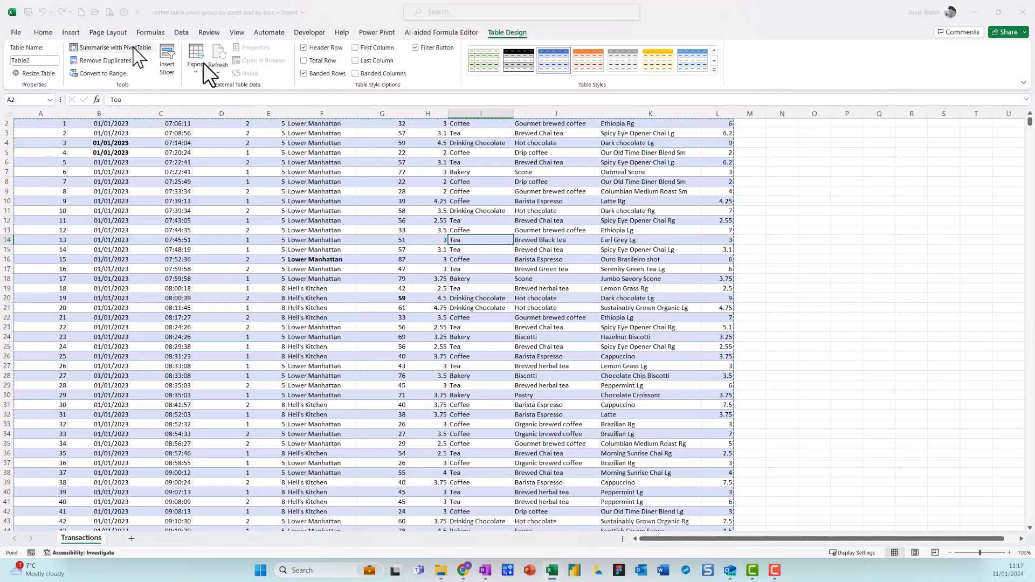
{"action": "left_click", "coordinate": [112, 46]}
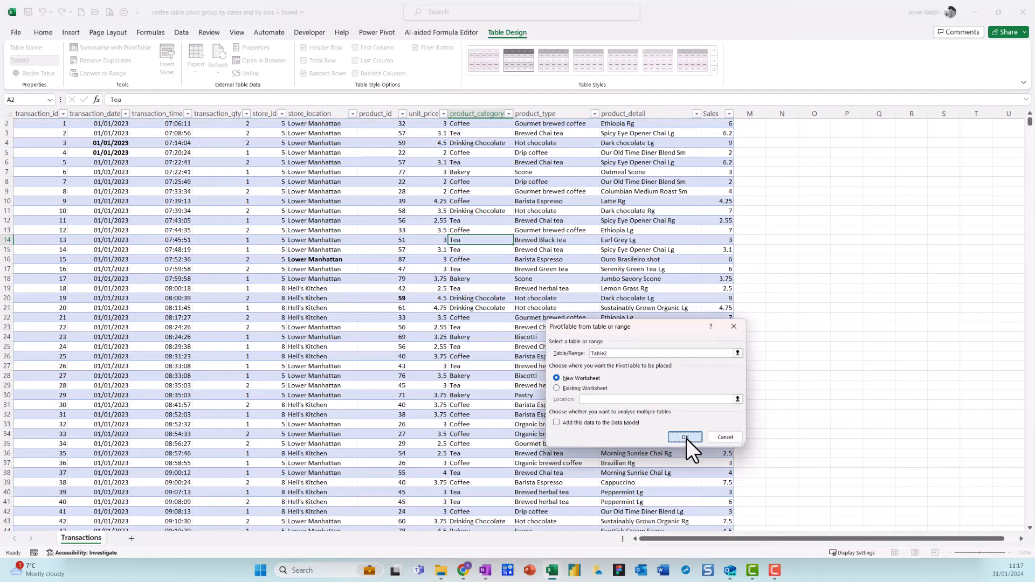
{"action": "left_click", "coordinate": [685, 438]}
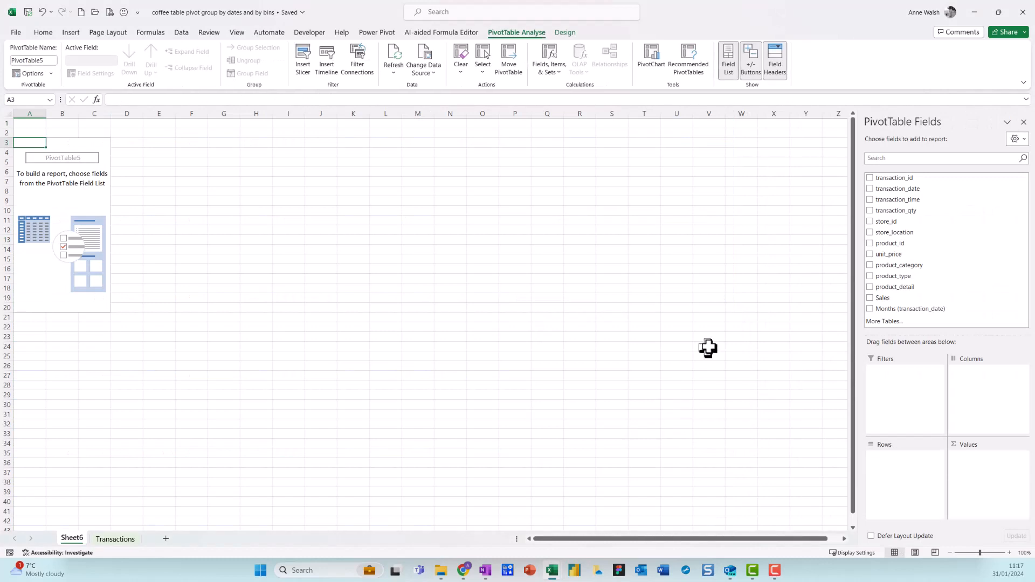
{"action": "mouse_move", "coordinate": [835, 289]}
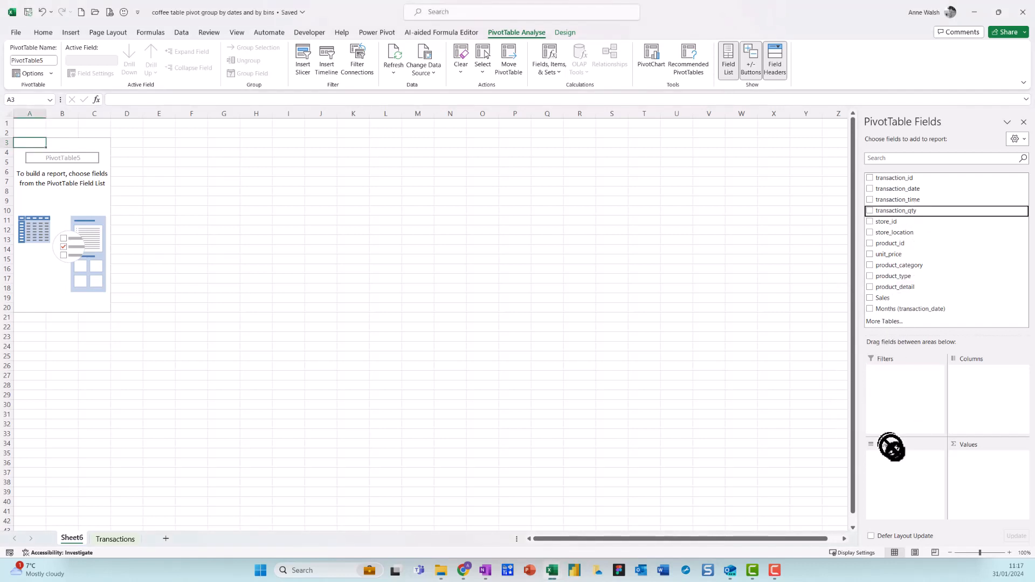
Step: Add transaction_qty as rows and ungroup them into individual values 1, 2, 3, 4, 6 and 8
{"action": "left_click", "coordinate": [871, 211]}
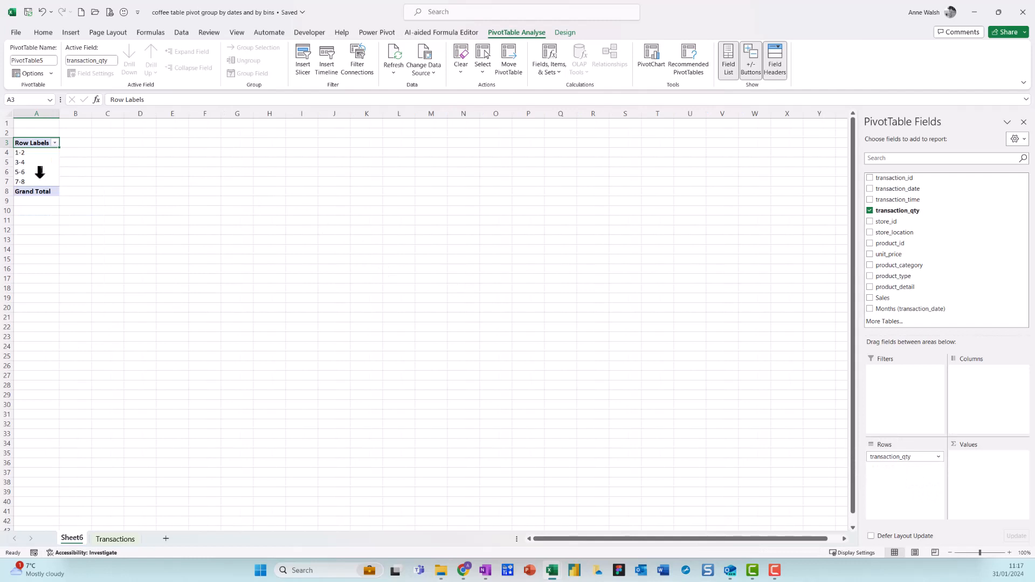
{"action": "right_click", "coordinate": [19, 171]}
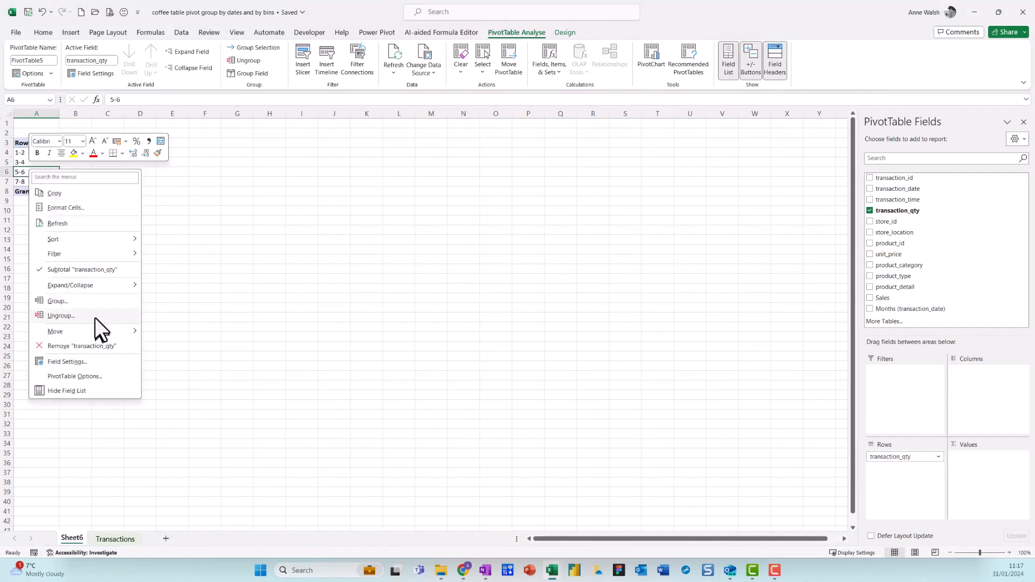
{"action": "left_click", "coordinate": [60, 314]}
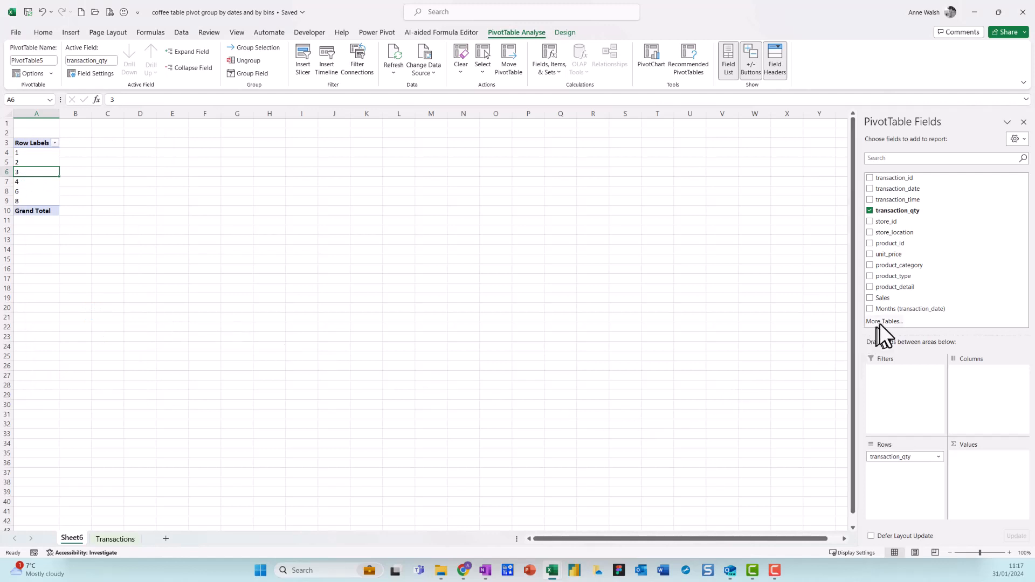
Step: Sum Sales in the values area with product_category across the columns
{"action": "left_click", "coordinate": [883, 298]}
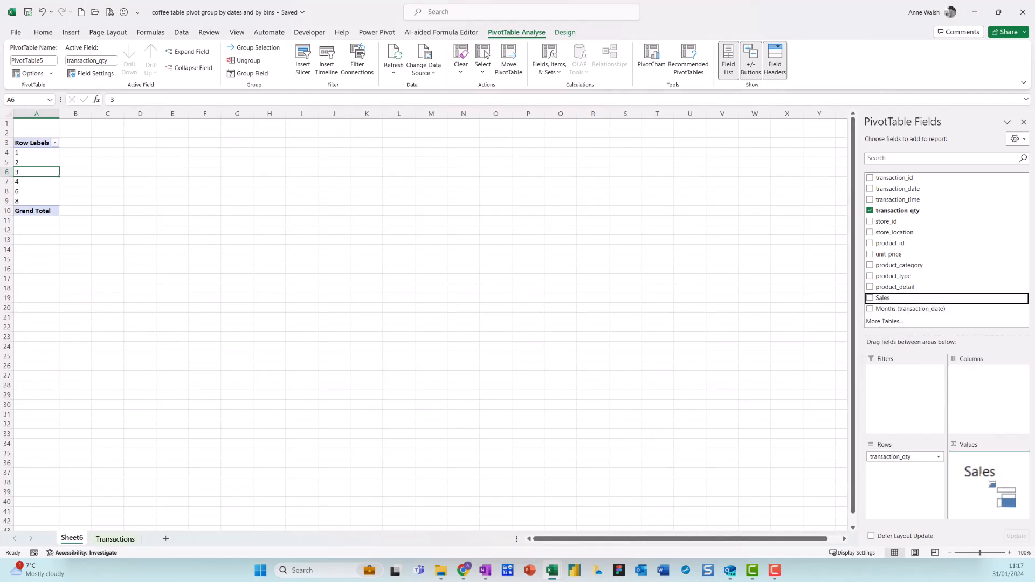
{"action": "left_click", "coordinate": [871, 298]}
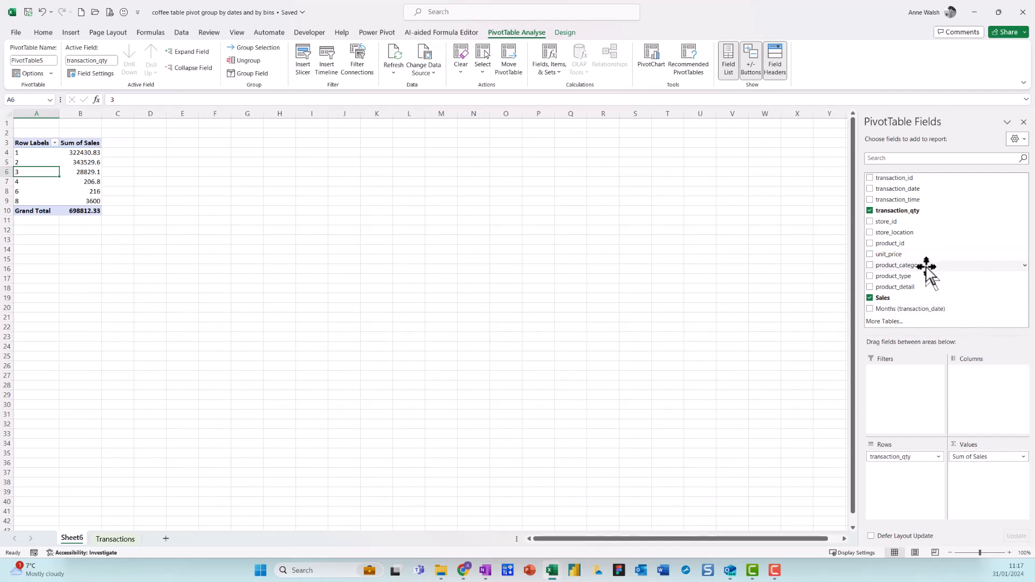
{"action": "left_click", "coordinate": [870, 265]}
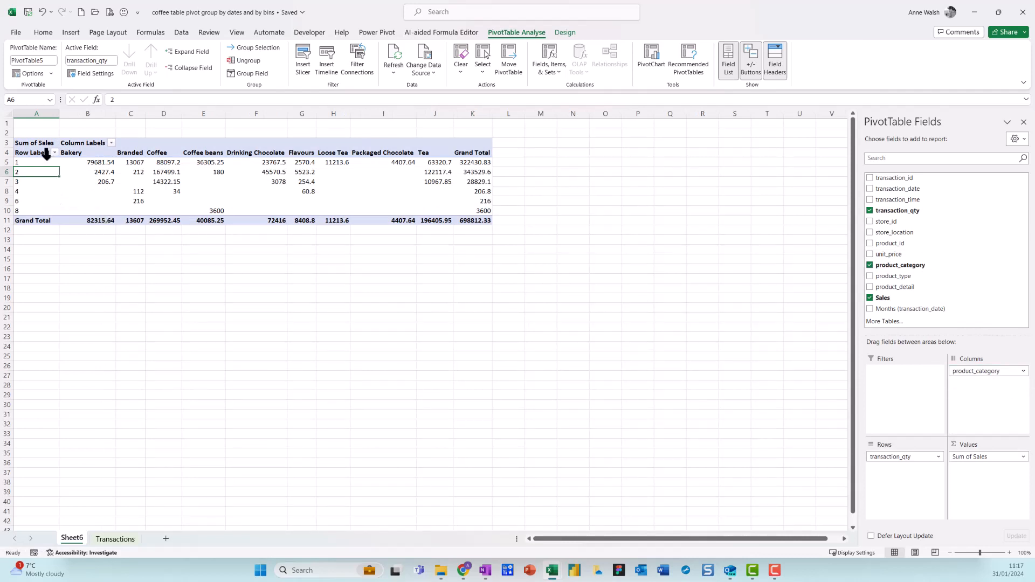
{"action": "left_click", "coordinate": [37, 152]}
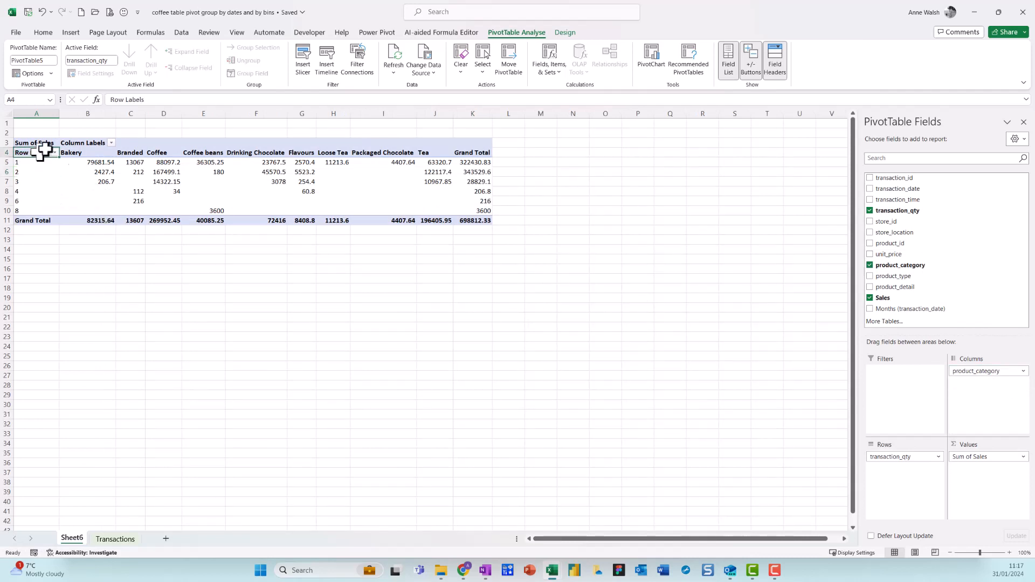
Step: Rename the Row Labels heading in A4 to 'Qty Items'
{"action": "double_click", "coordinate": [32, 152]}
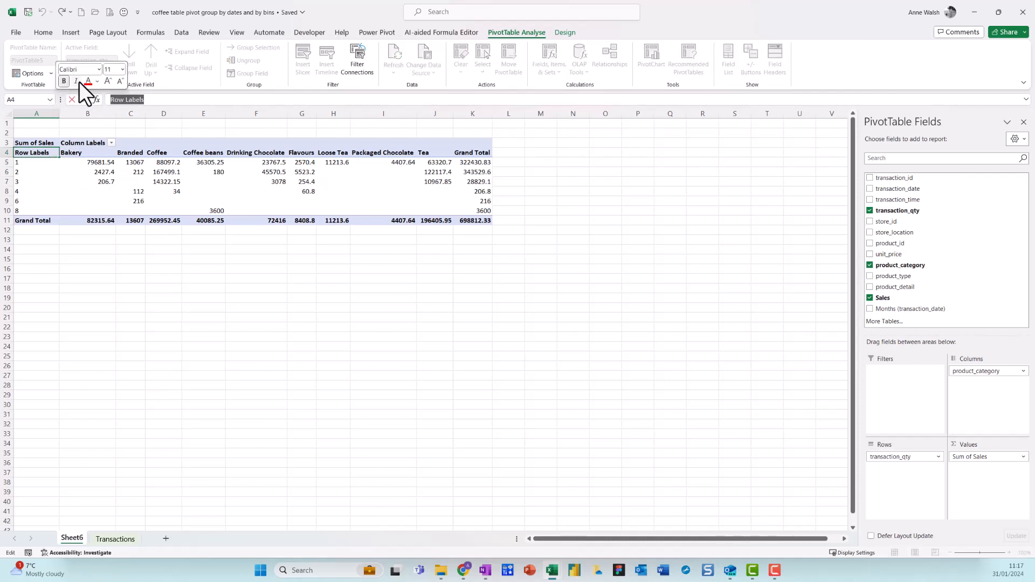
{"action": "type", "text": "Qty Items"}
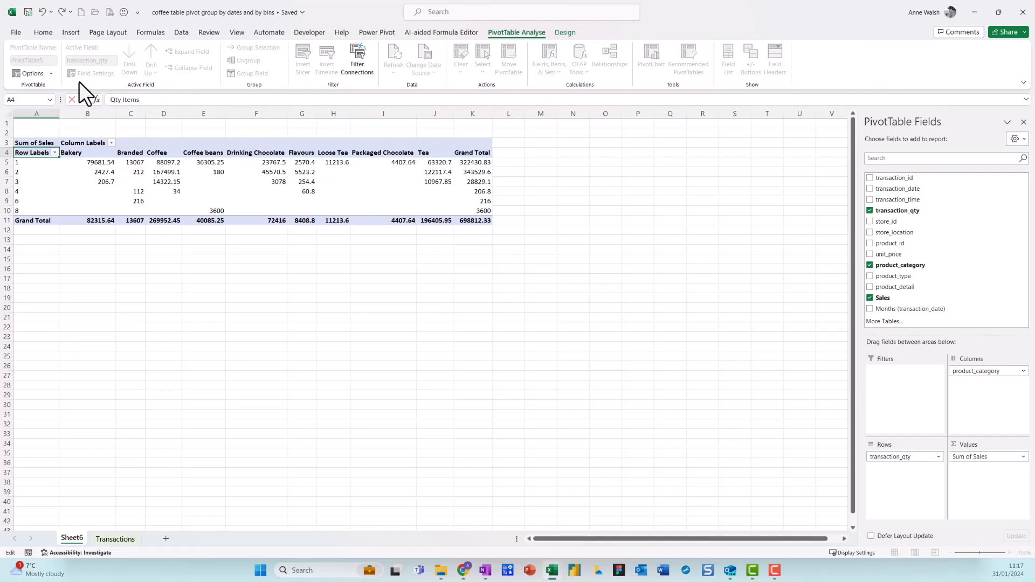
{"action": "left_click", "coordinate": [37, 162]}
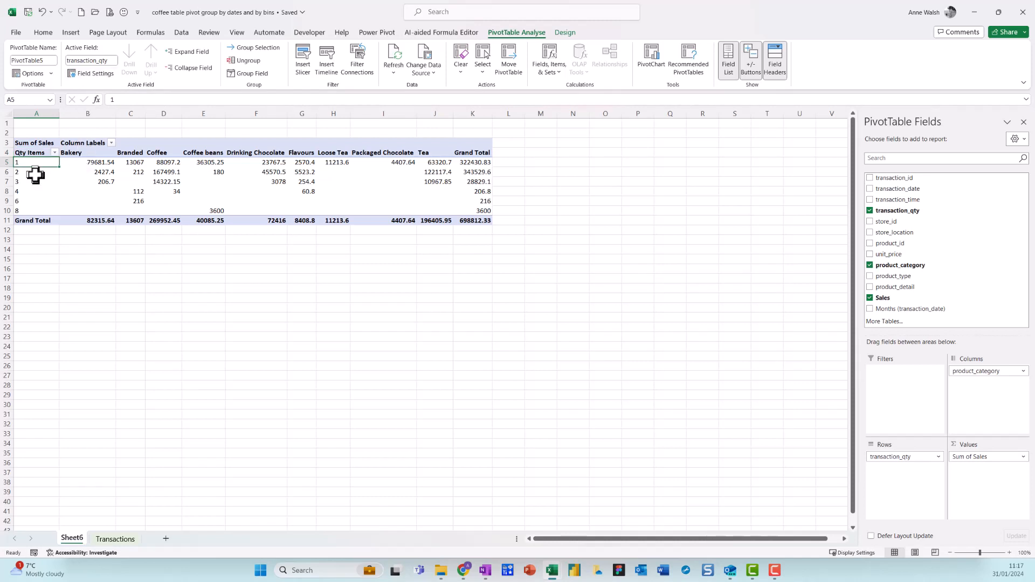
{"action": "right_click", "coordinate": [35, 172]}
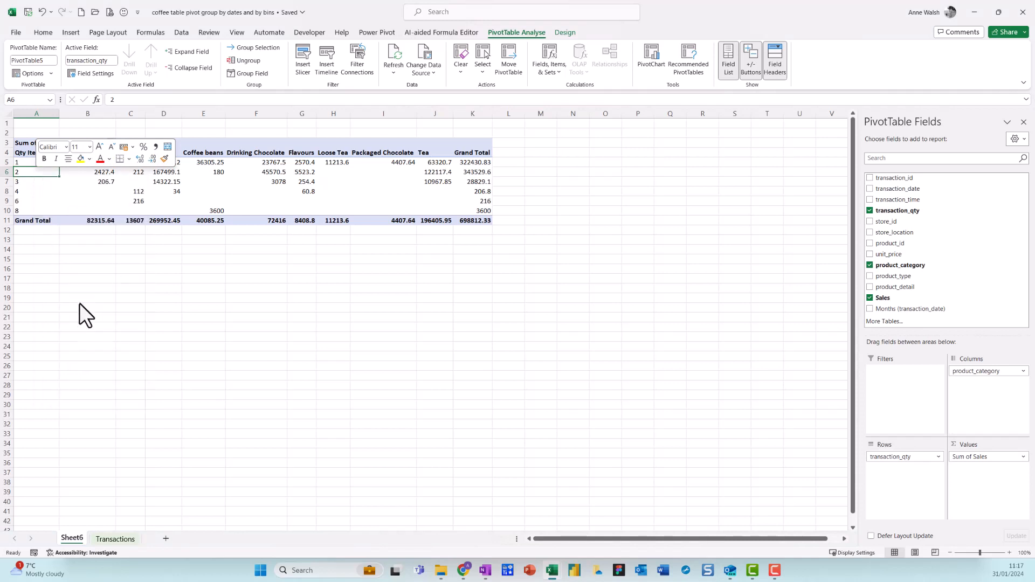
Step: Group the quantity rows by 3 into bins 1-3, 4-6 and 7-9
{"action": "left_click", "coordinate": [251, 74]}
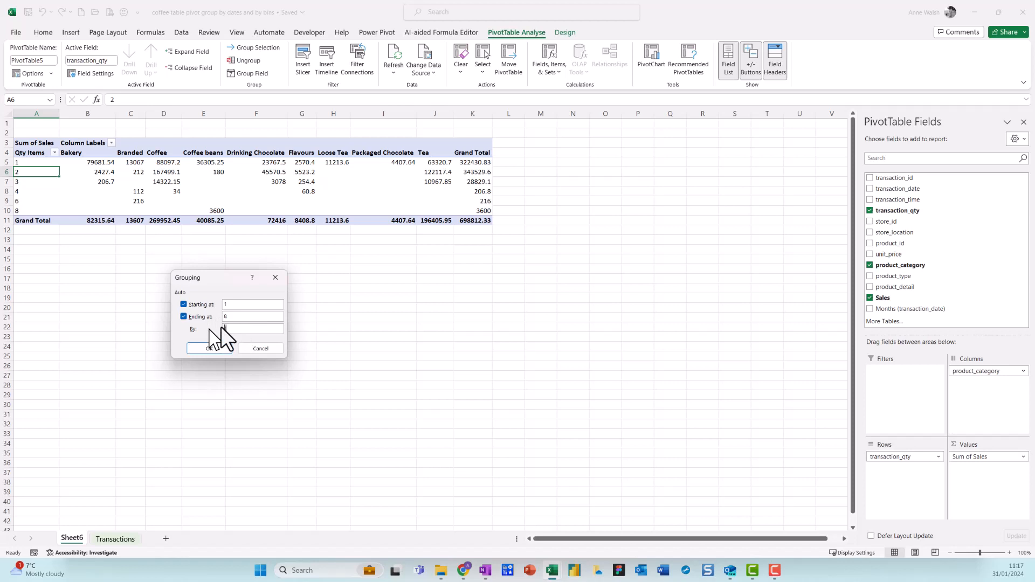
{"action": "type", "text": "3"}
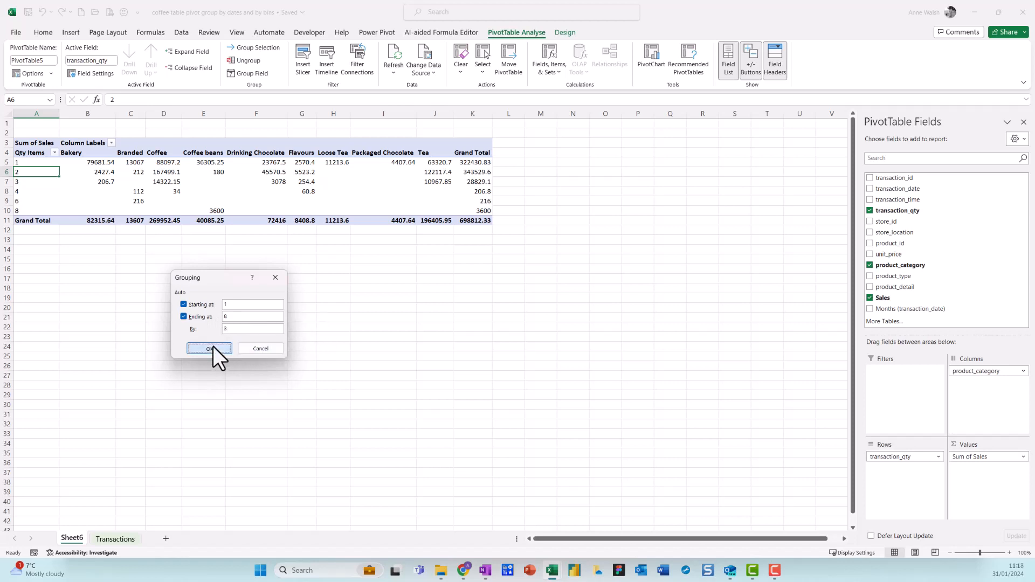
{"action": "left_click", "coordinate": [208, 349]}
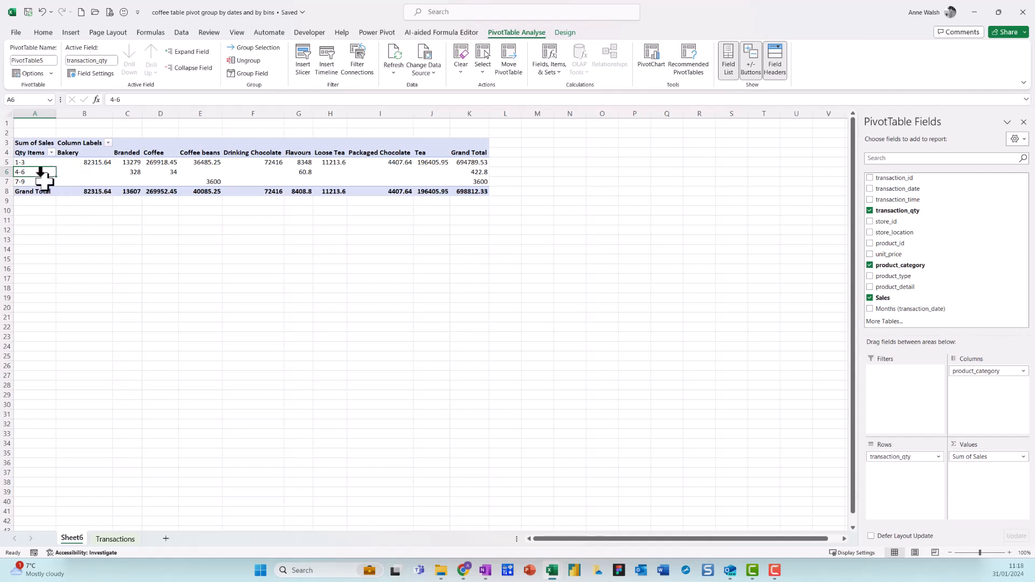
Step: Regroup the quantity rows by 2 into bins 1-2, 3-4, 5-6 and 7-8
{"action": "right_click", "coordinate": [34, 171]}
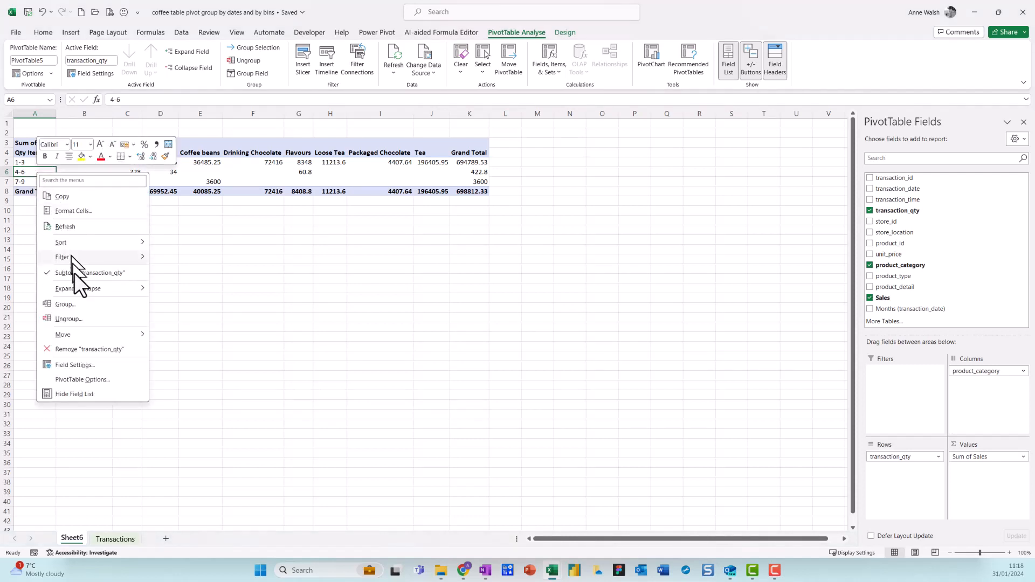
{"action": "left_click", "coordinate": [66, 305]}
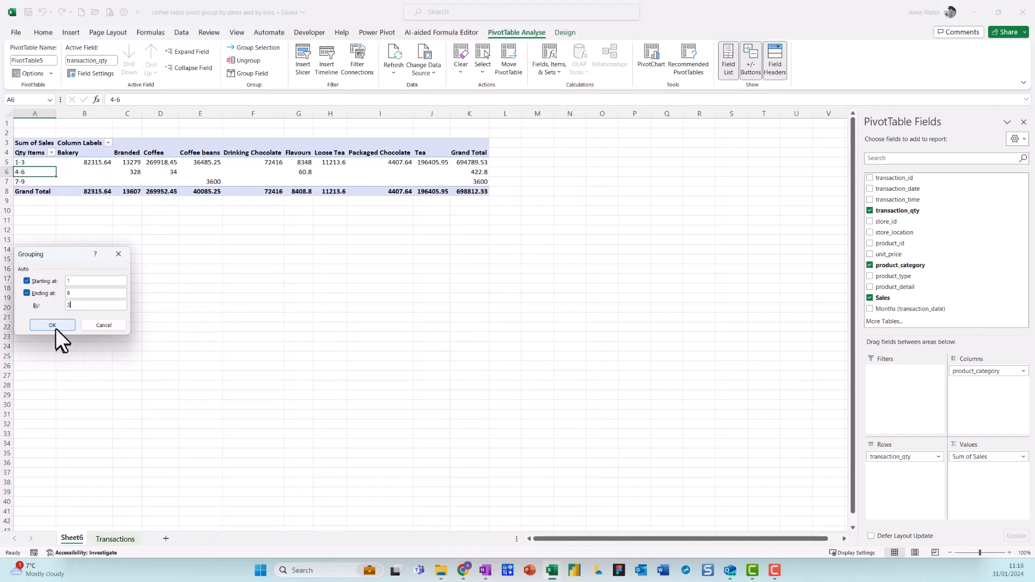
{"action": "left_click", "coordinate": [52, 324]}
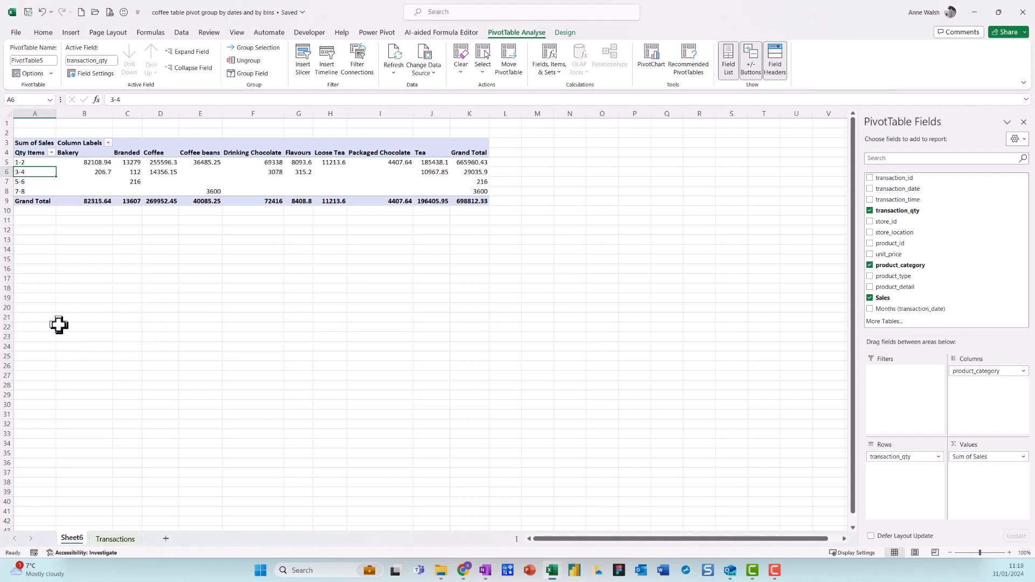
{"action": "mouse_move", "coordinate": [81, 306]}
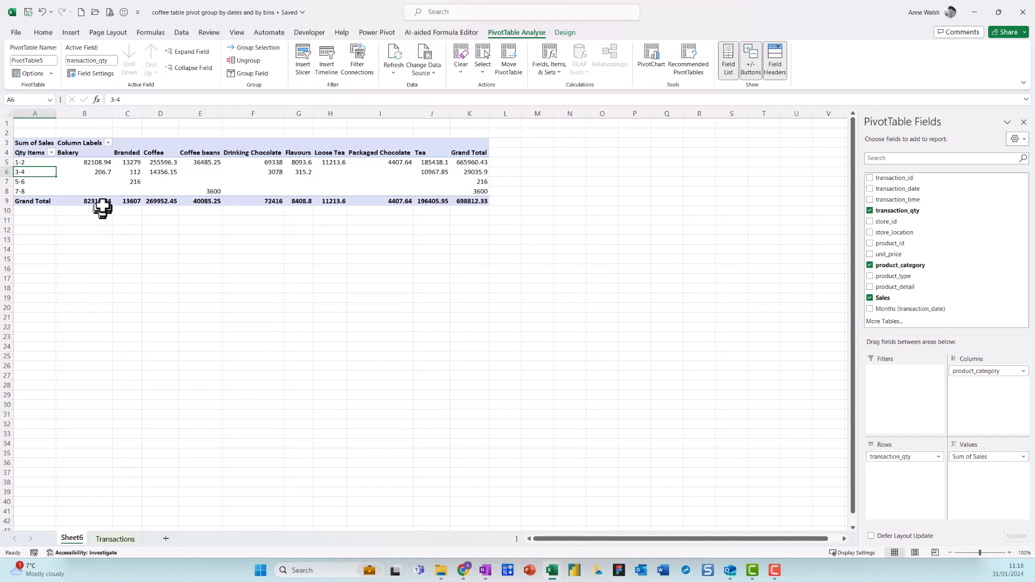
{"action": "mouse_move", "coordinate": [90, 172]}
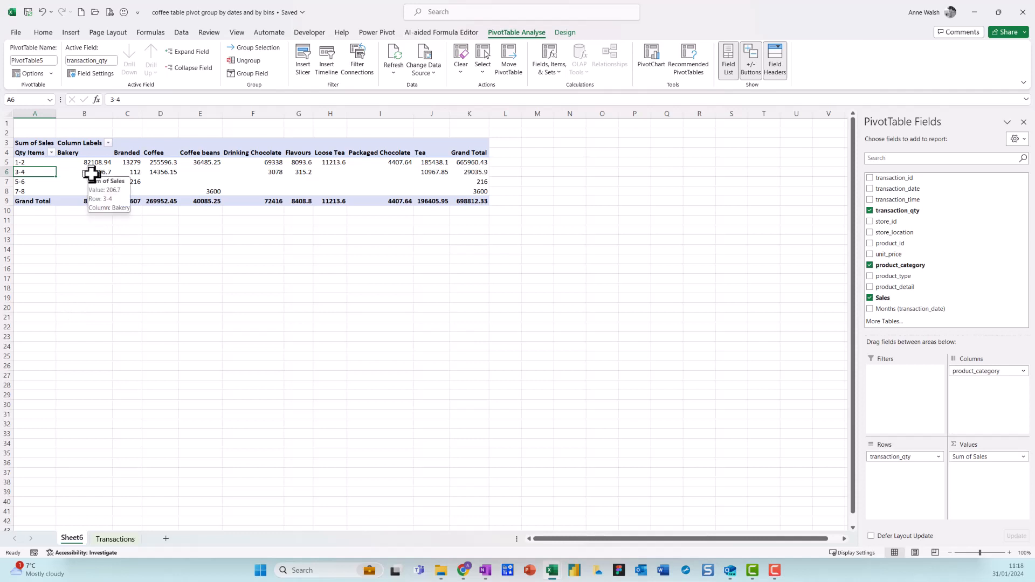
{"action": "mouse_move", "coordinate": [161, 163]}
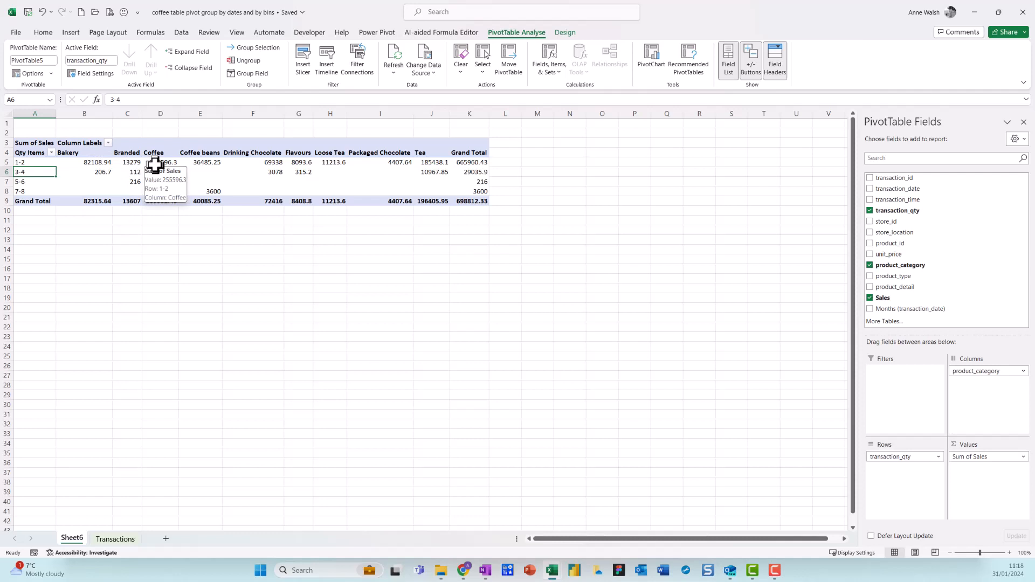
{"action": "mouse_move", "coordinate": [201, 163]}
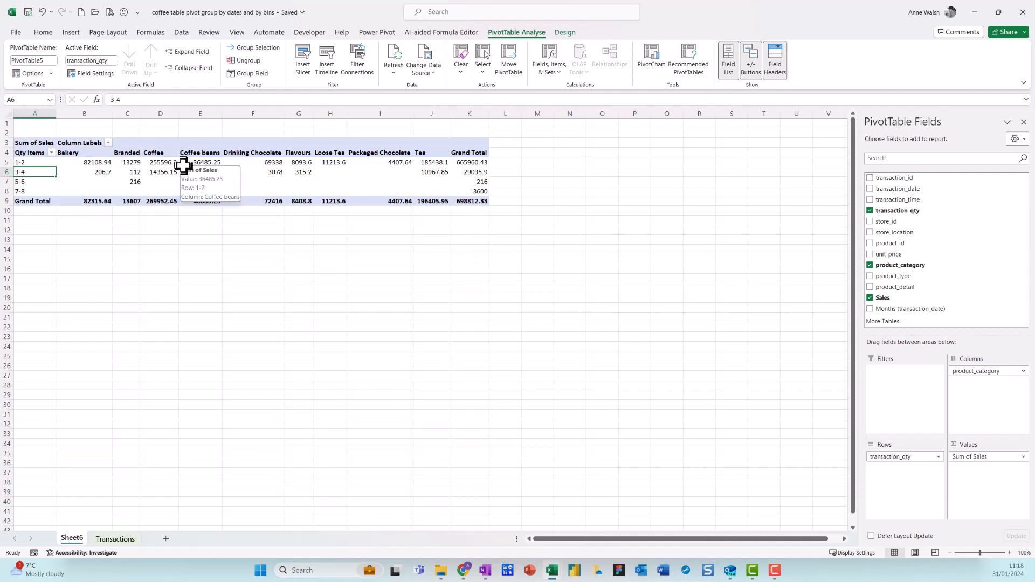